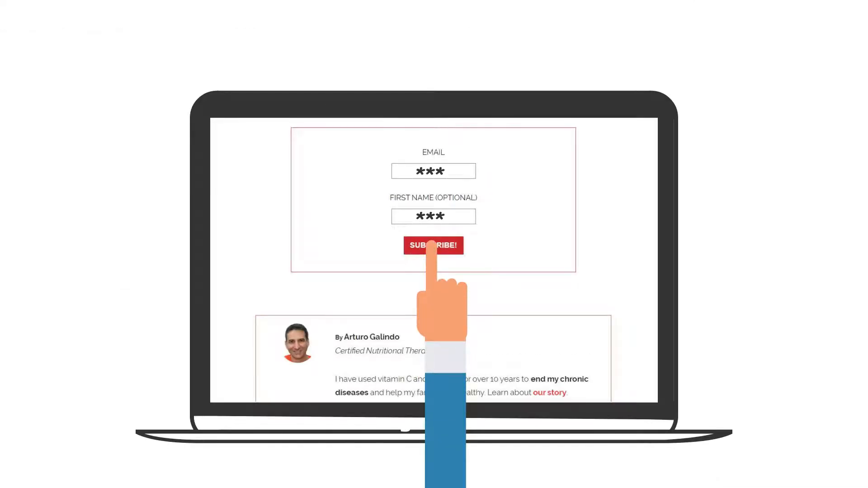
Submit the email signup form to reach the OptimalC vitamin C deficiency article
left_click(433, 245)
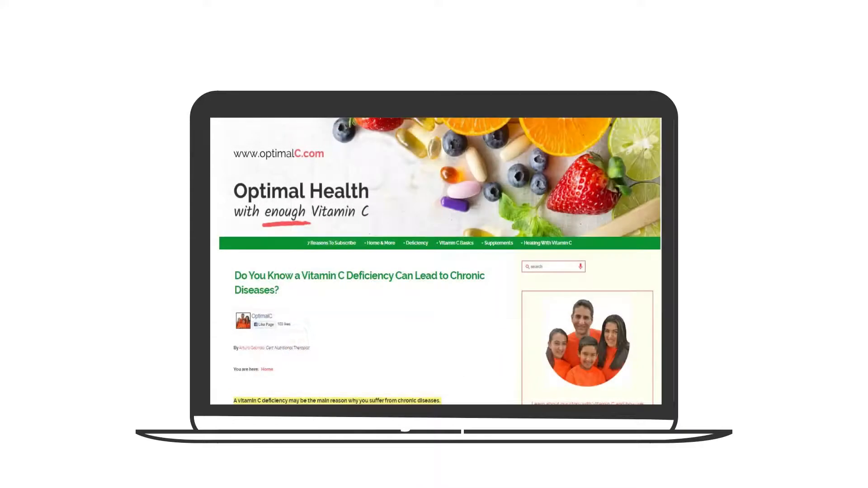